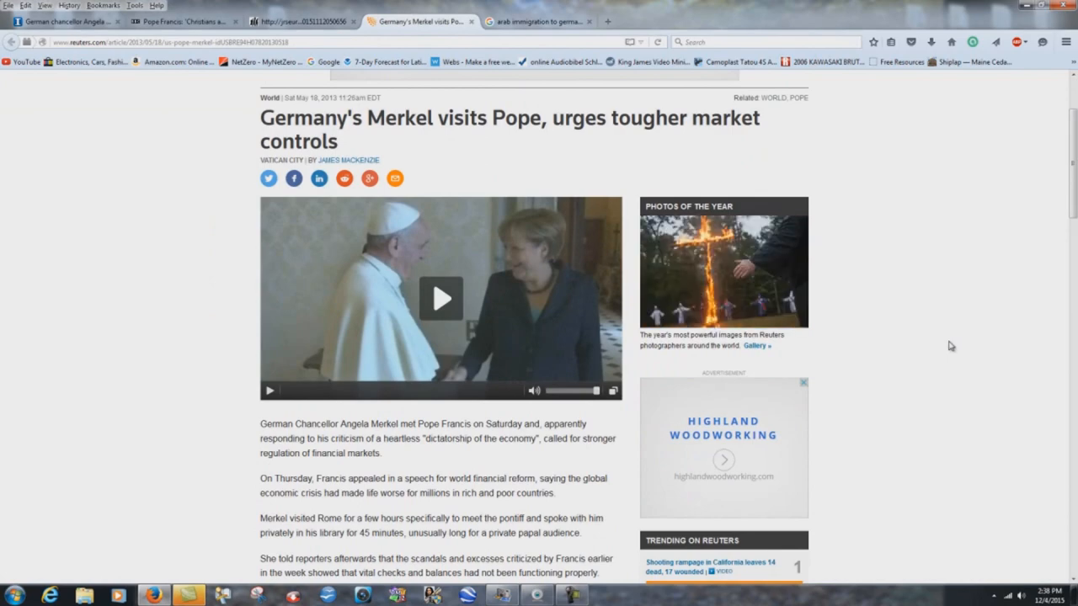
scroll(down, 3)
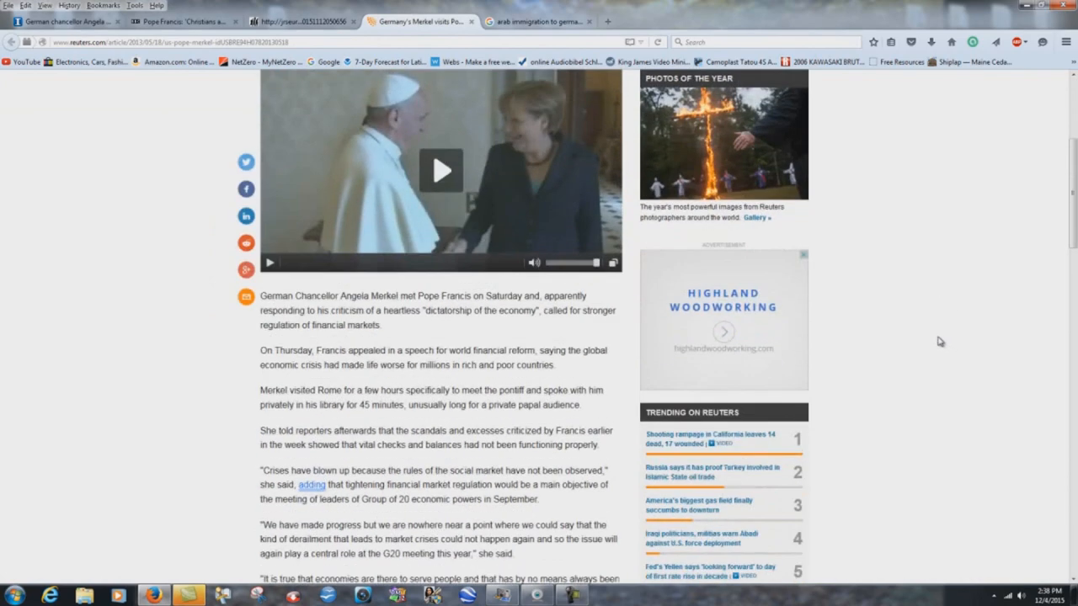
scroll(down, 3)
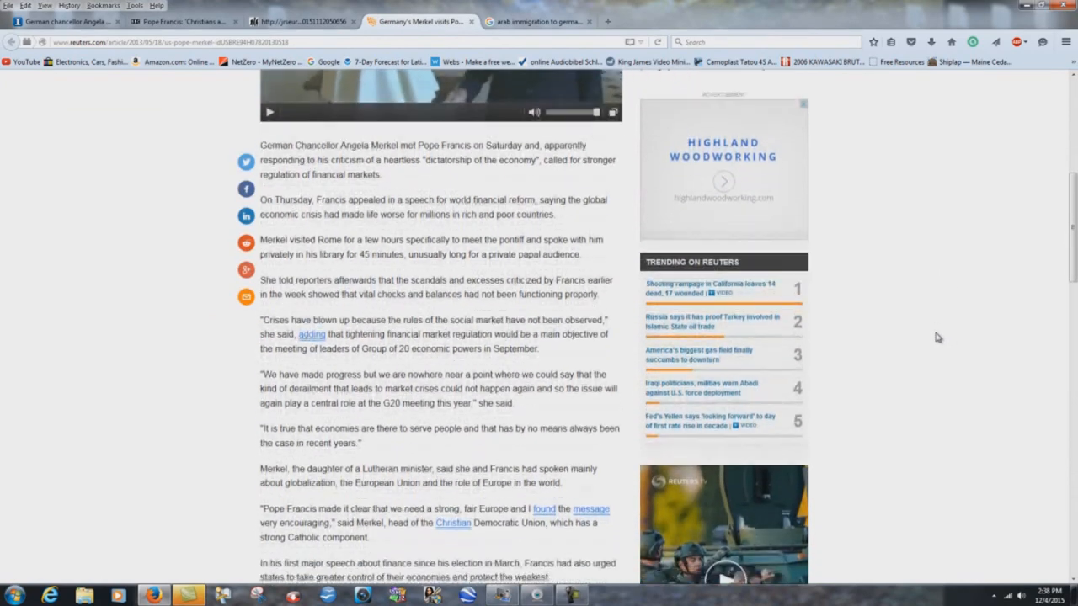
scroll(down, 3)
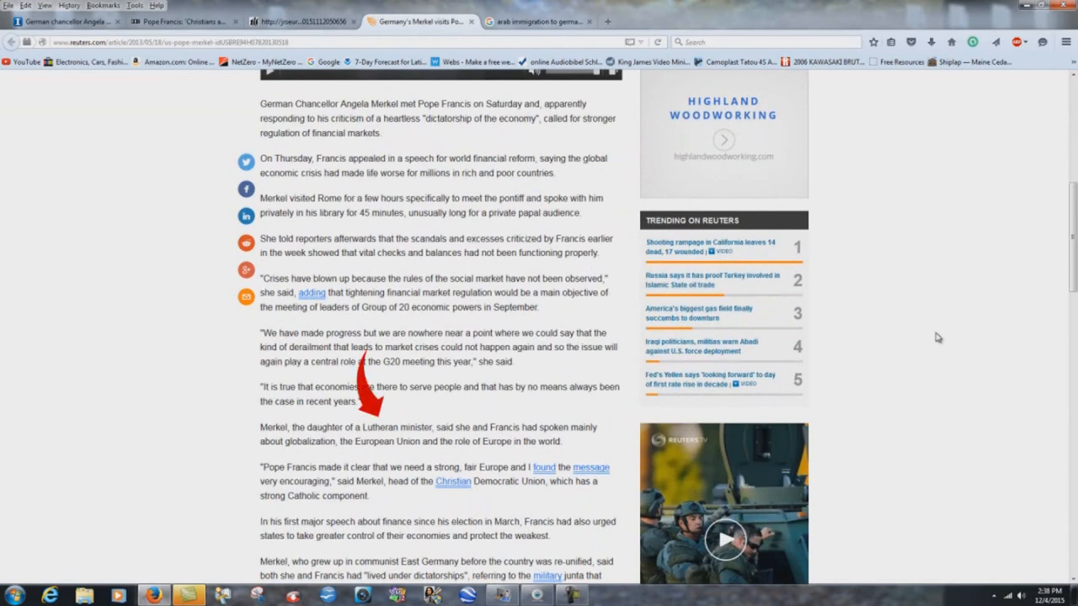